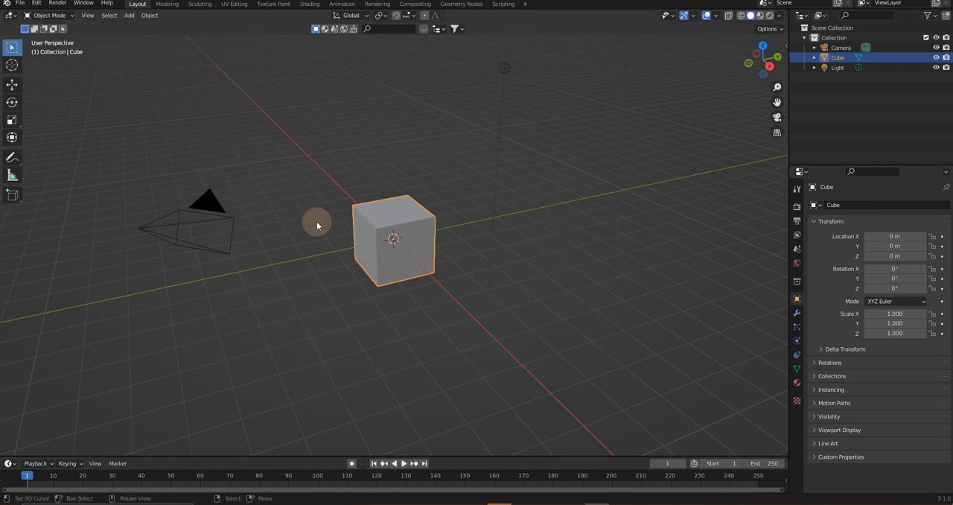
{"action": "mouse_move", "coordinate": [372, 220]}
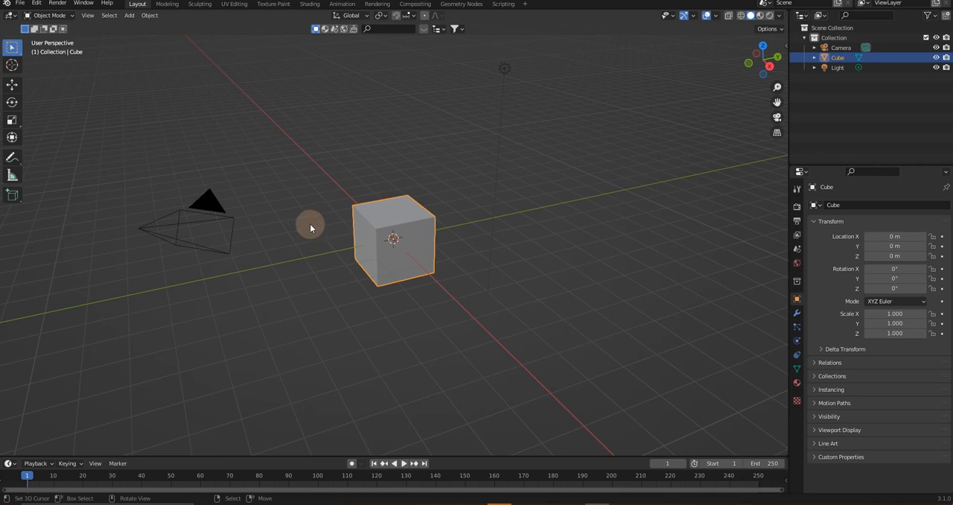
Open Preferences, go to Keymap and choose a keymap preset from the dropdown.
{"action": "left_click", "coordinate": [36, 3]}
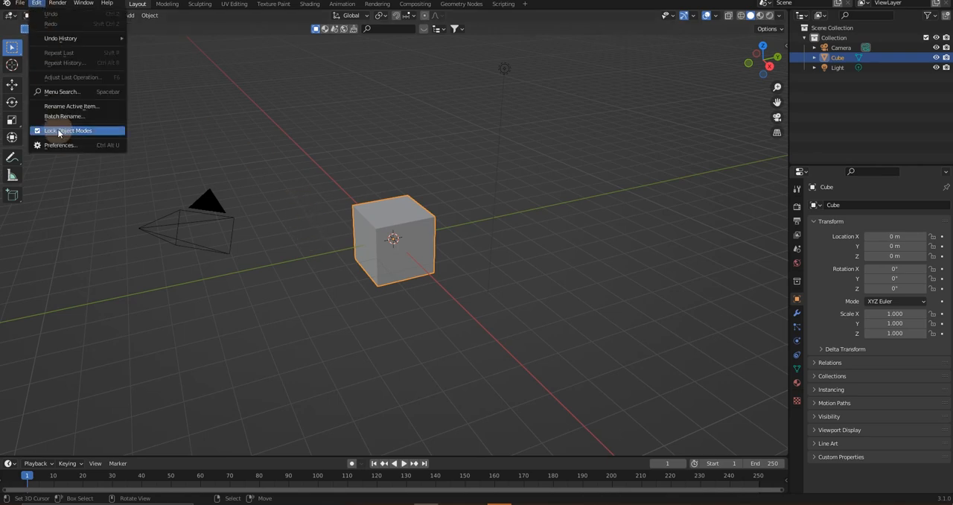
{"action": "left_click", "coordinate": [61, 144]}
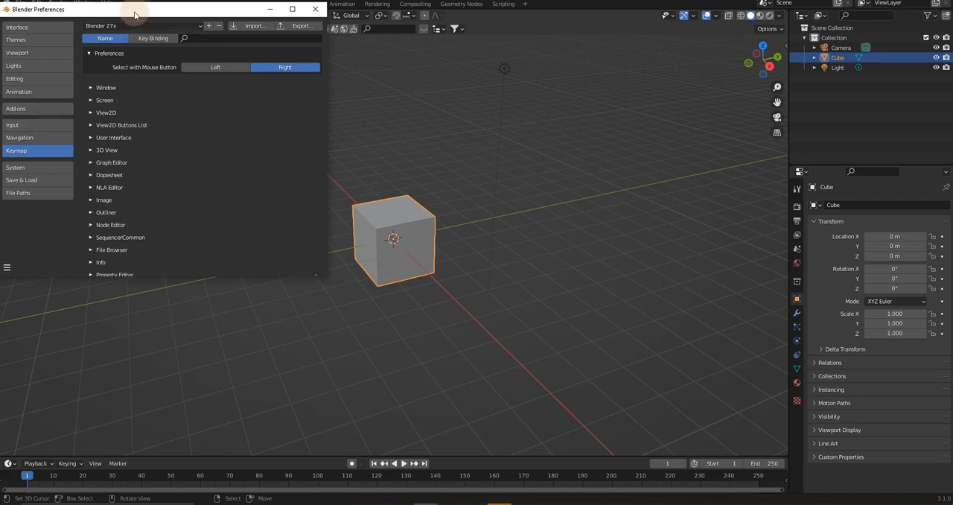
{"action": "left_click_drag", "start_coordinate": [134, 13], "coordinate": [480, 143]}
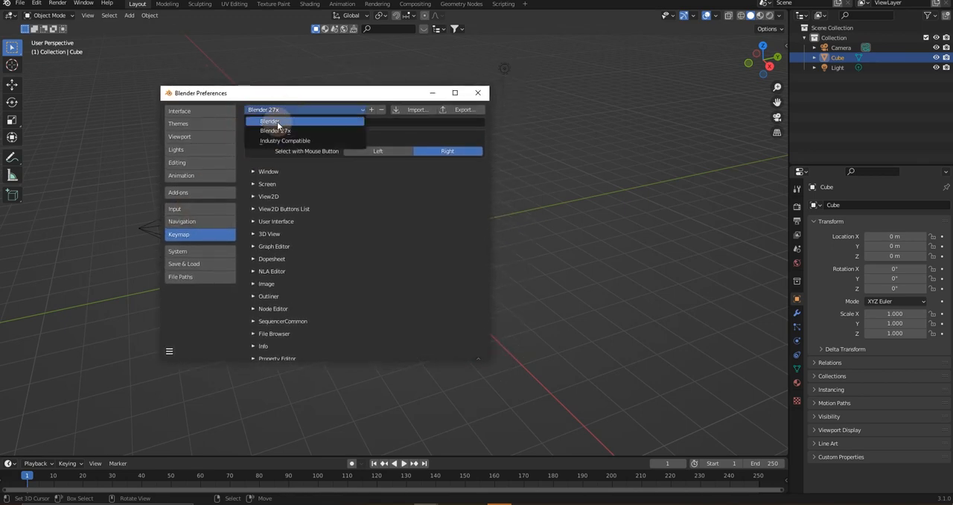
{"action": "left_click", "coordinate": [276, 129]}
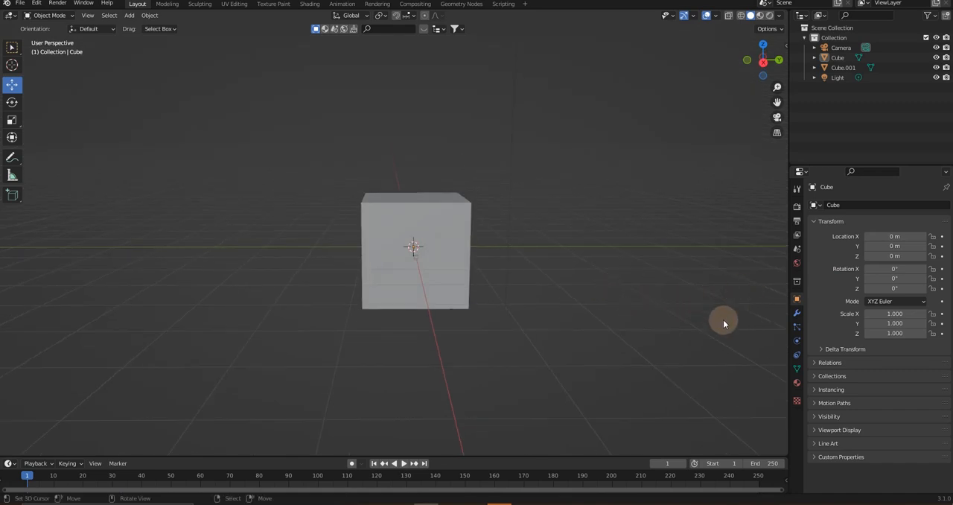
{"action": "mouse_move", "coordinate": [488, 294]}
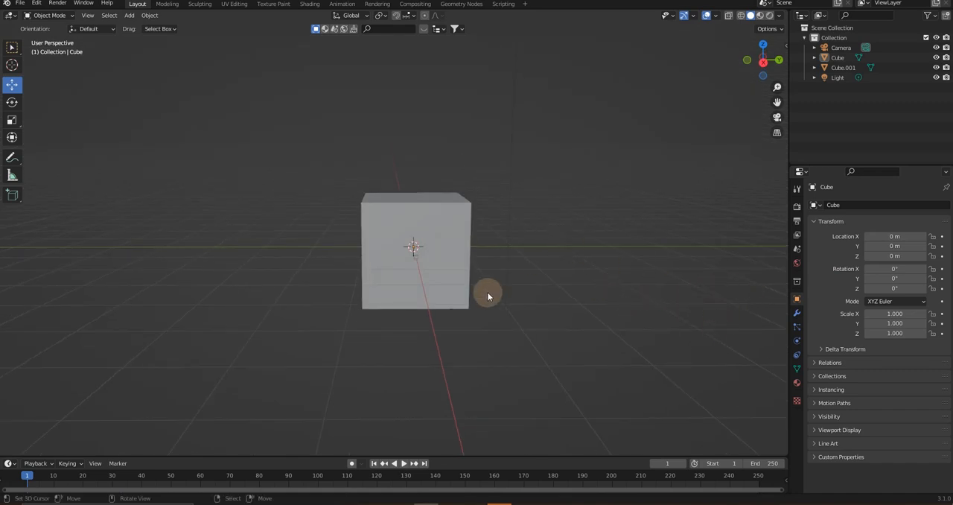
Zoom in on Cube.001 inside the large cube and orbit around it.
{"action": "scroll", "scroll_direction": "up", "scroll_amount": 3}
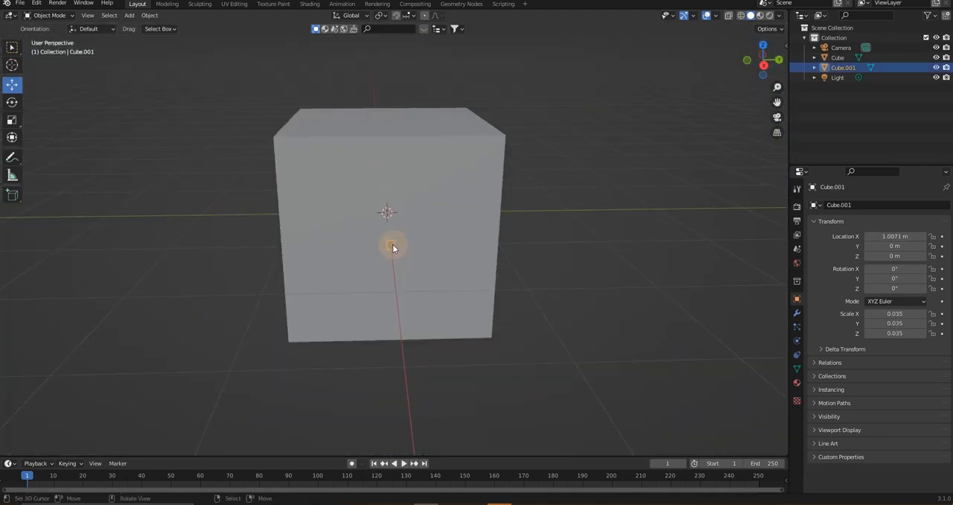
{"action": "left_click_drag", "start_coordinate": [393, 247], "coordinate": [548, 324]}
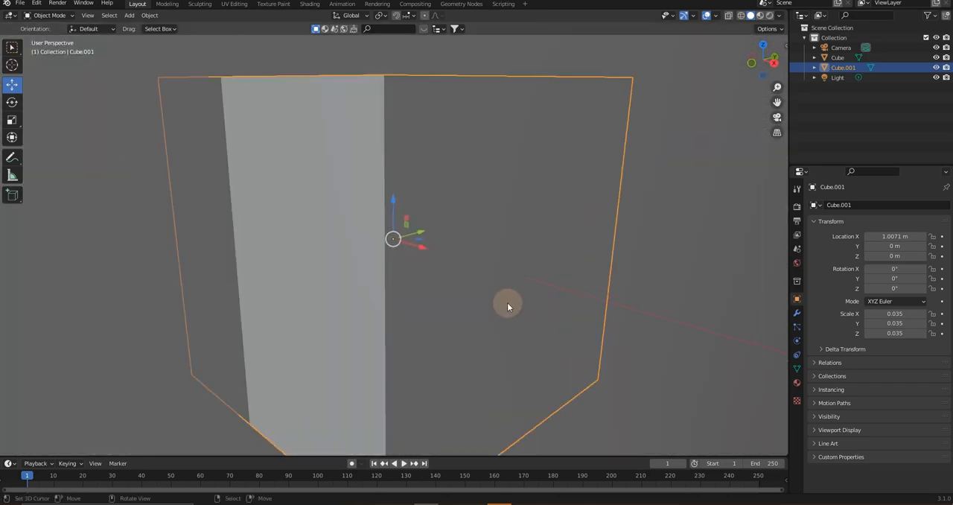
{"action": "scroll", "scroll_direction": "down", "scroll_amount": 3}
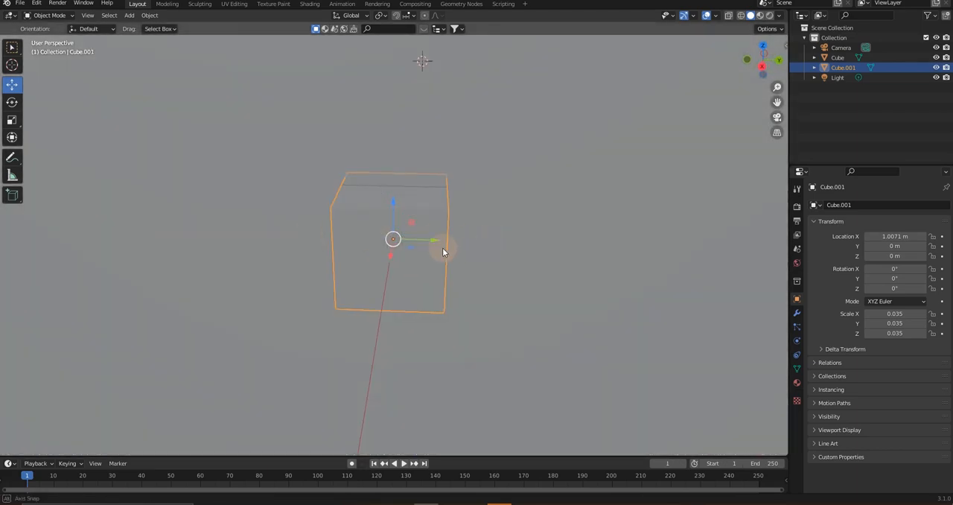
{"action": "left_click_drag", "start_coordinate": [443, 252], "coordinate": [346, 242]}
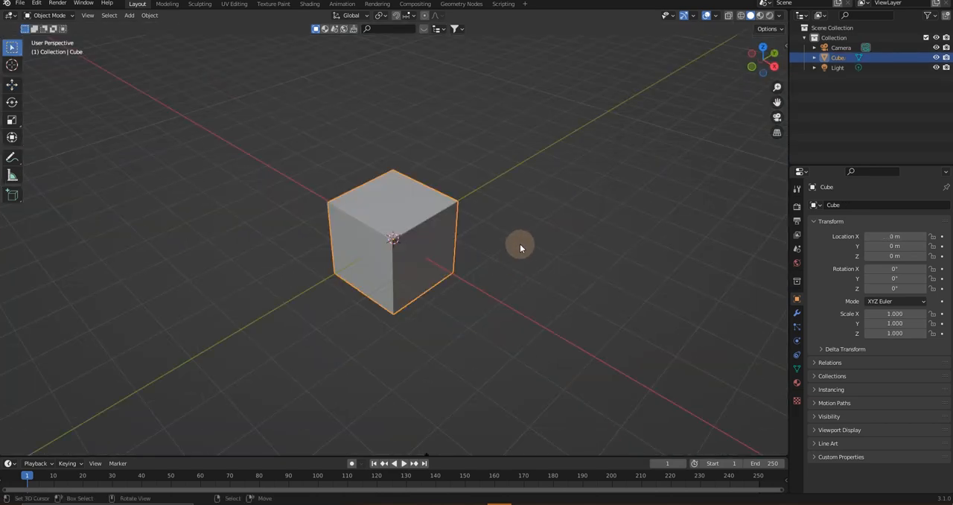
{"action": "left_click_drag", "start_coordinate": [522, 247], "coordinate": [480, 301]}
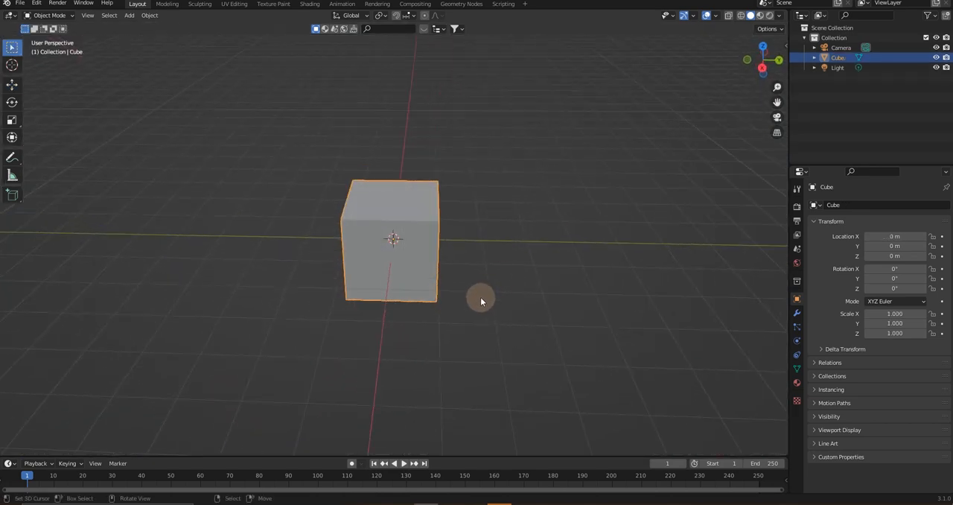
{"action": "left_click_drag", "start_coordinate": [480, 300], "coordinate": [529, 298]}
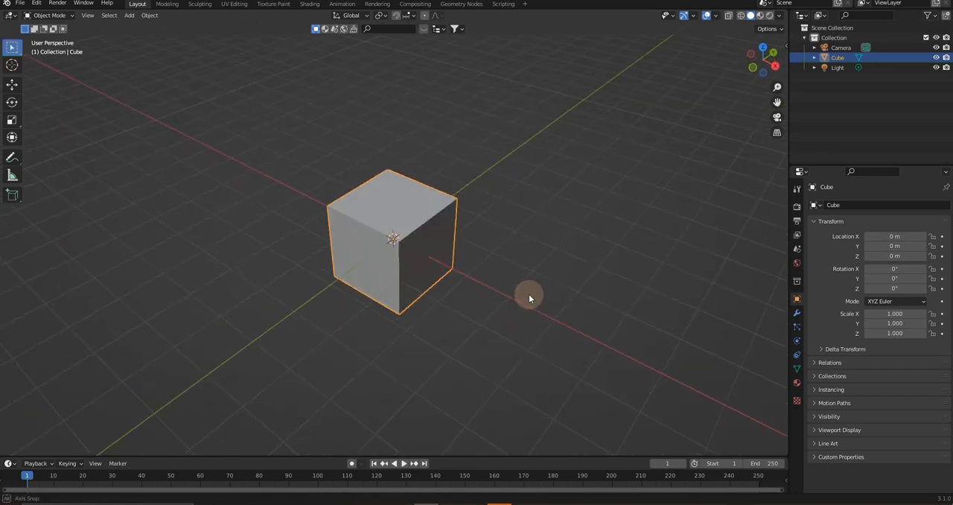
{"action": "left_click_drag", "start_coordinate": [529, 298], "coordinate": [497, 341]}
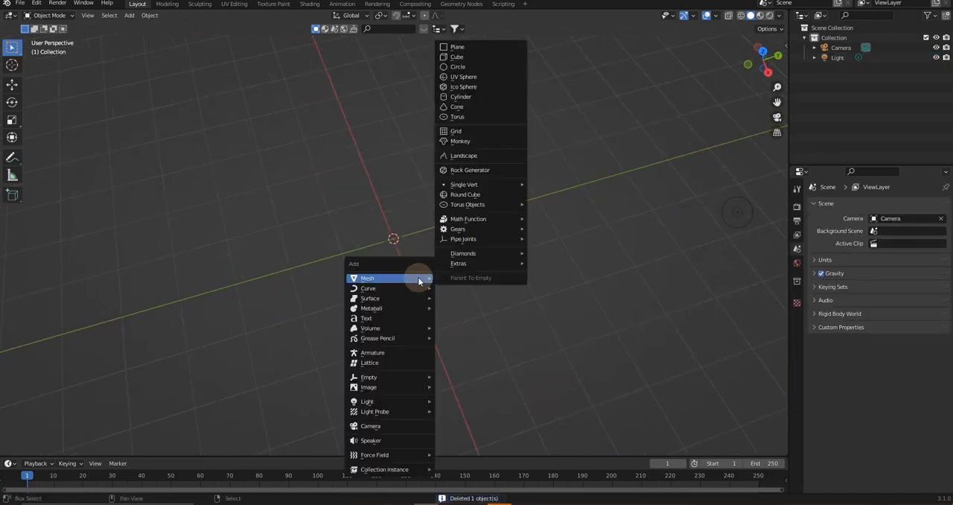
{"action": "mouse_move", "coordinate": [497, 96]}
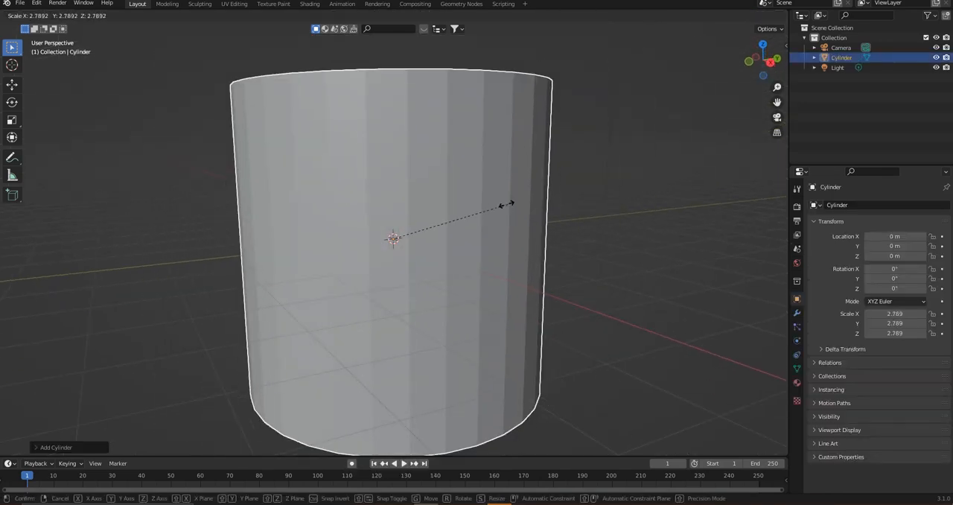
Confirm the scaled-up size of the new cylinder at the scene centre.
{"action": "left_click", "coordinate": [529, 283]}
{"action": "type", "text": "shade"}
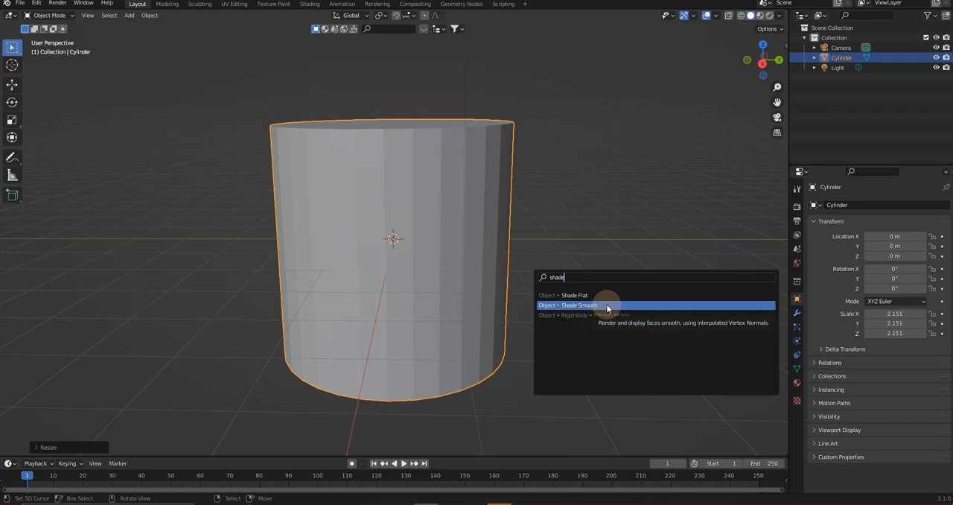
Apply Shade Smooth to the cylinder and switch to the Move tool to lift it.
{"action": "left_click", "coordinate": [569, 306]}
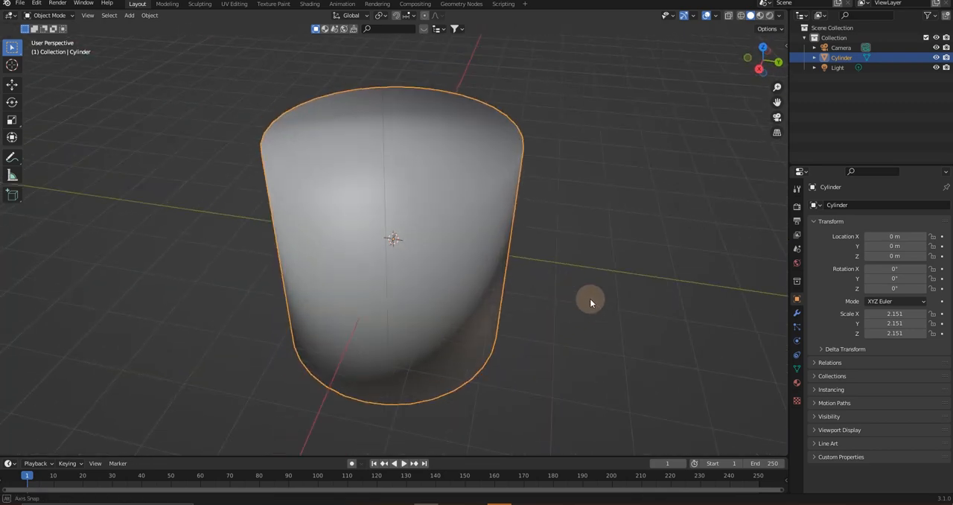
{"action": "left_click_drag", "start_coordinate": [588, 304], "coordinate": [476, 268]}
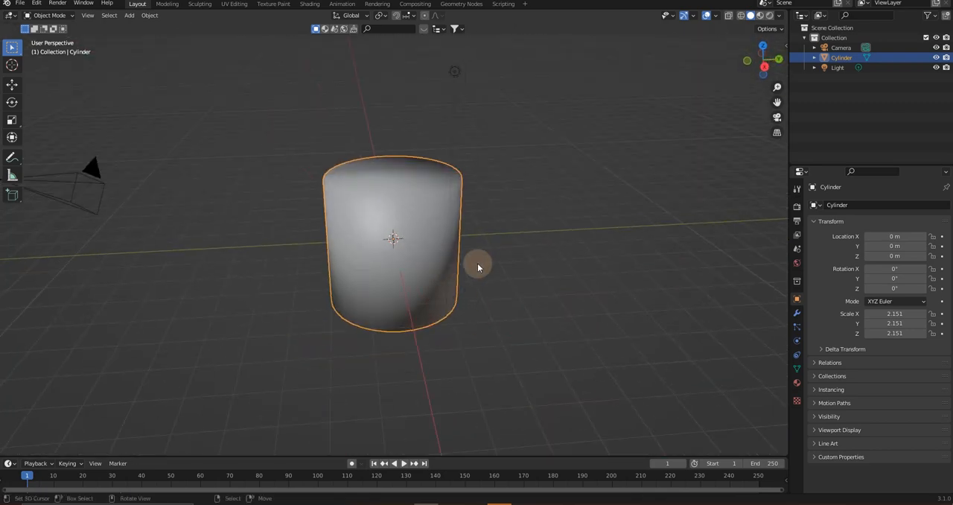
{"action": "left_click", "coordinate": [12, 84]}
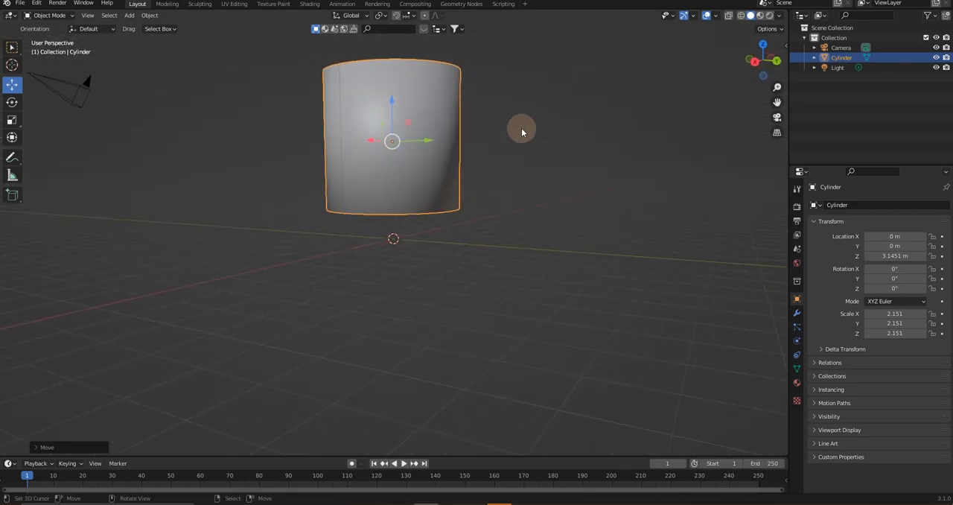
Expand the mesh Normals settings and enable Auto Smooth on the cylinder.
{"action": "left_click_drag", "start_coordinate": [521, 133], "coordinate": [477, 271]}
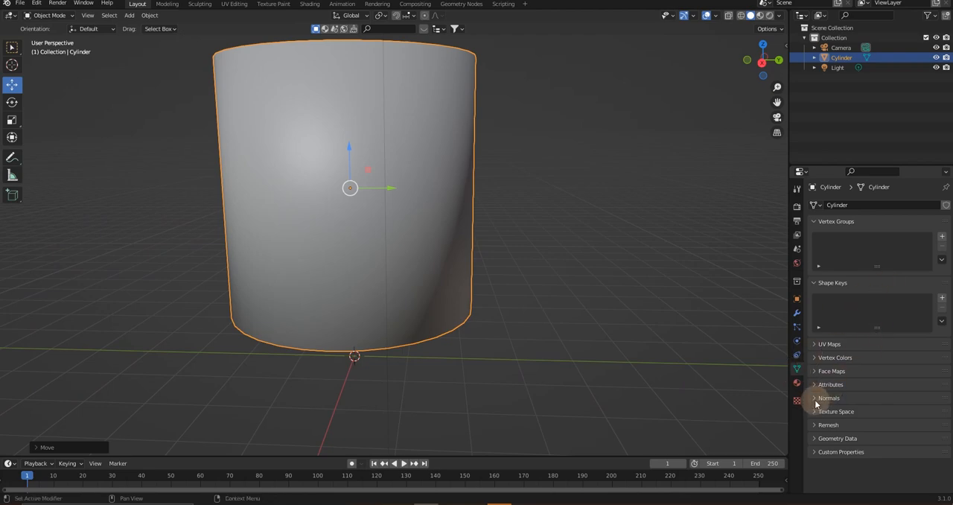
{"action": "left_click", "coordinate": [816, 398]}
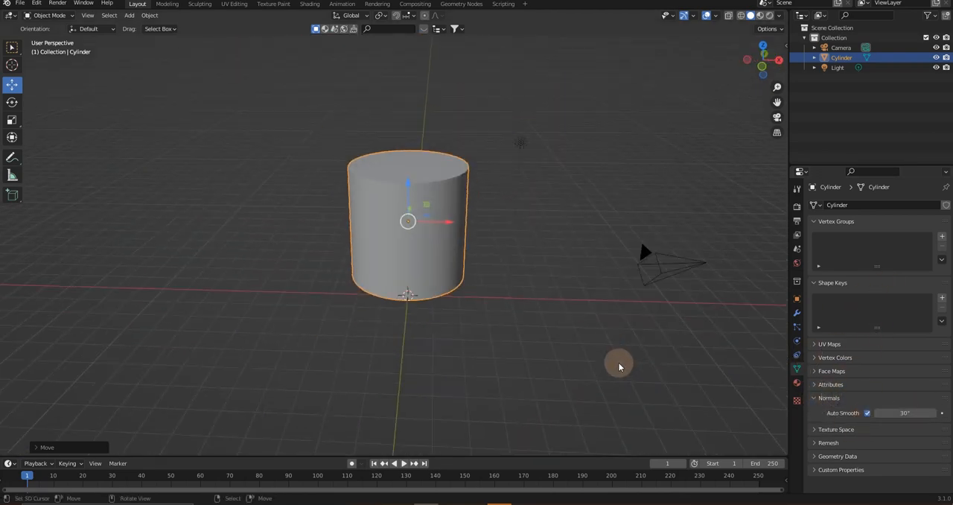
{"action": "left_click_drag", "start_coordinate": [618, 364], "coordinate": [599, 325]}
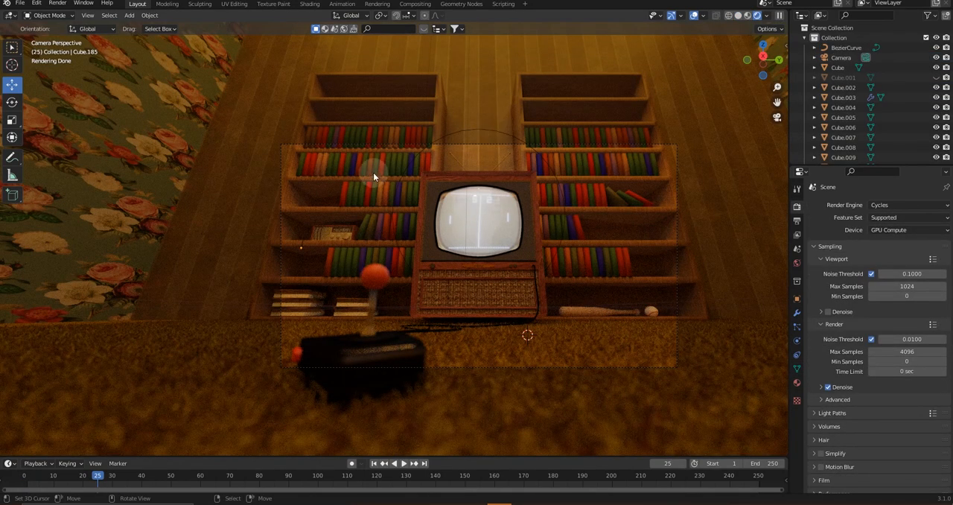
{"action": "mouse_move", "coordinate": [414, 212]}
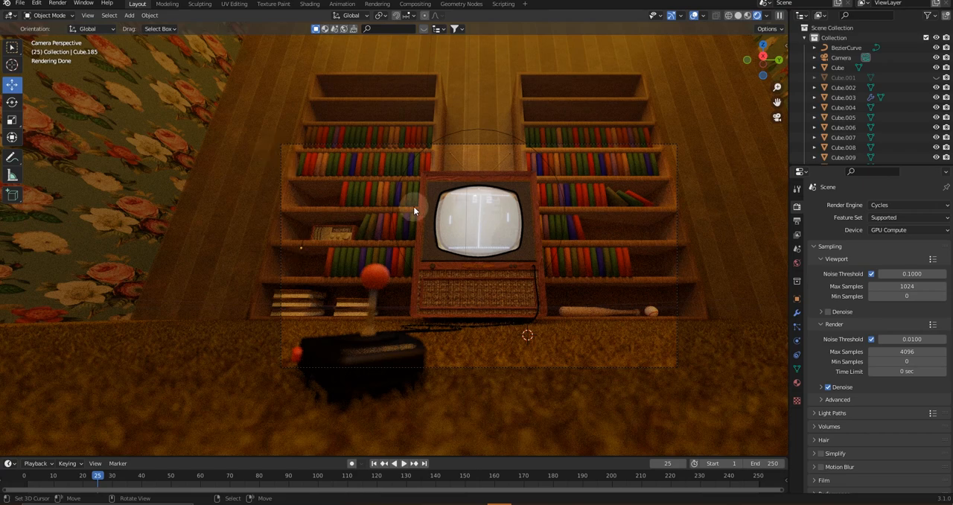
{"action": "mouse_move", "coordinate": [372, 205]}
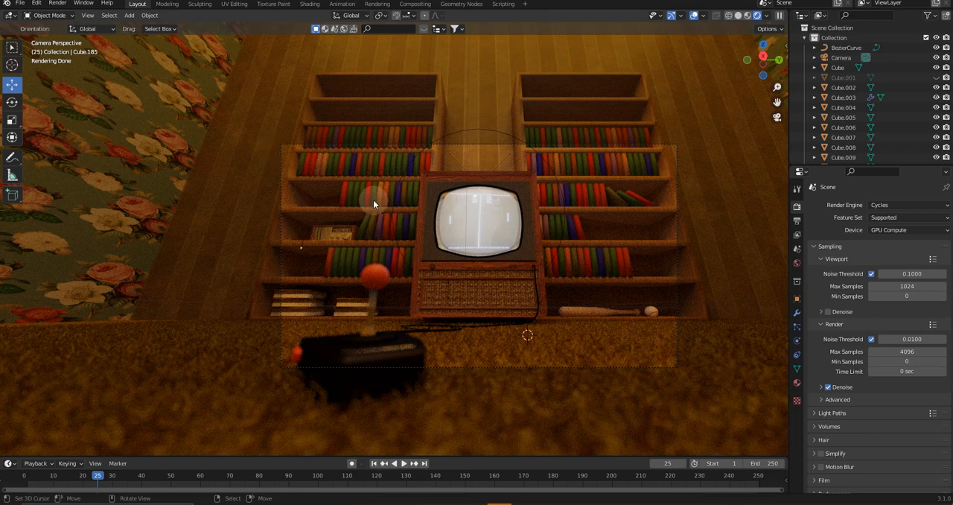
{"action": "mouse_move", "coordinate": [578, 240]}
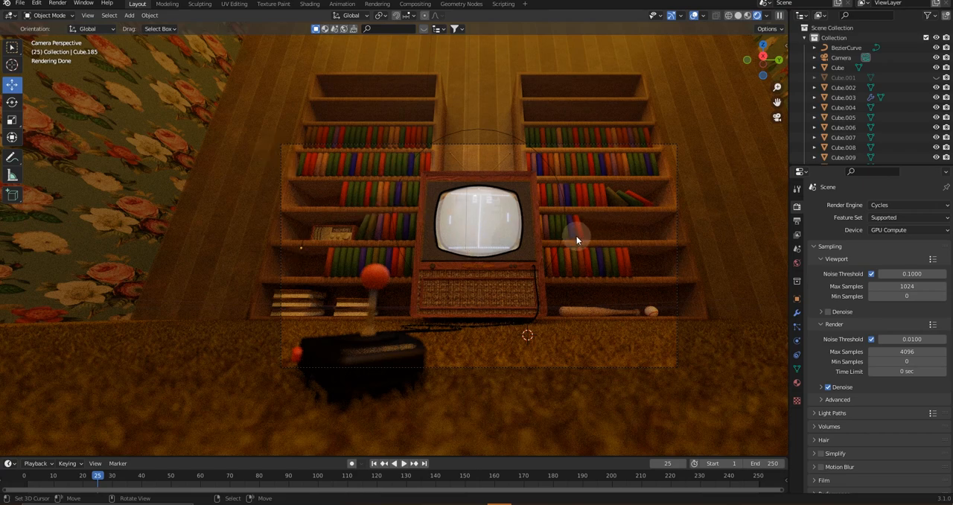
{"action": "mouse_move", "coordinate": [385, 229]}
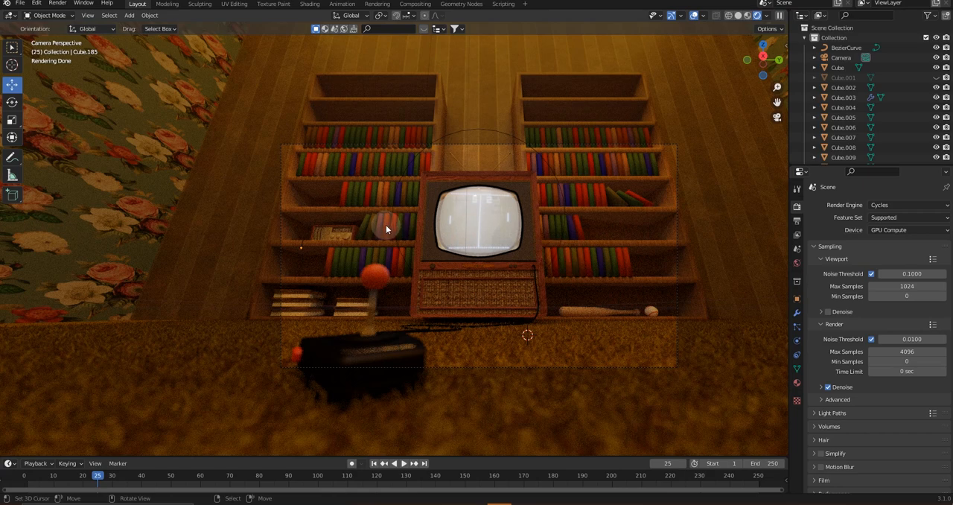
{"action": "mouse_move", "coordinate": [384, 169]}
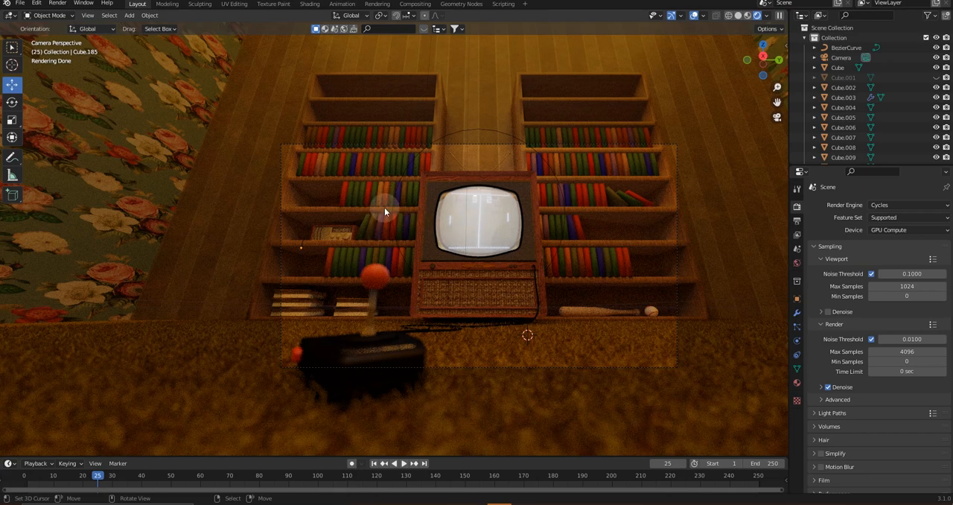
{"action": "mouse_move", "coordinate": [246, 270]}
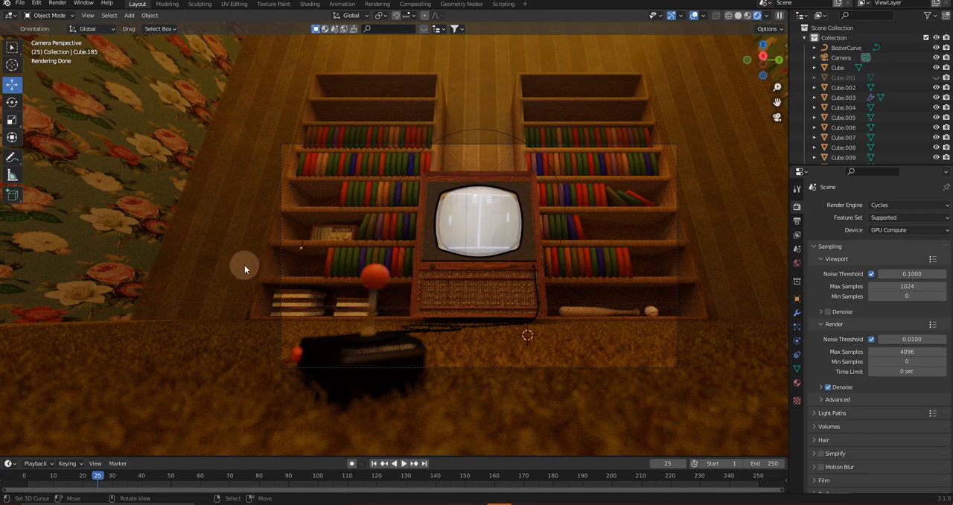
{"action": "mouse_move", "coordinate": [350, 235]}
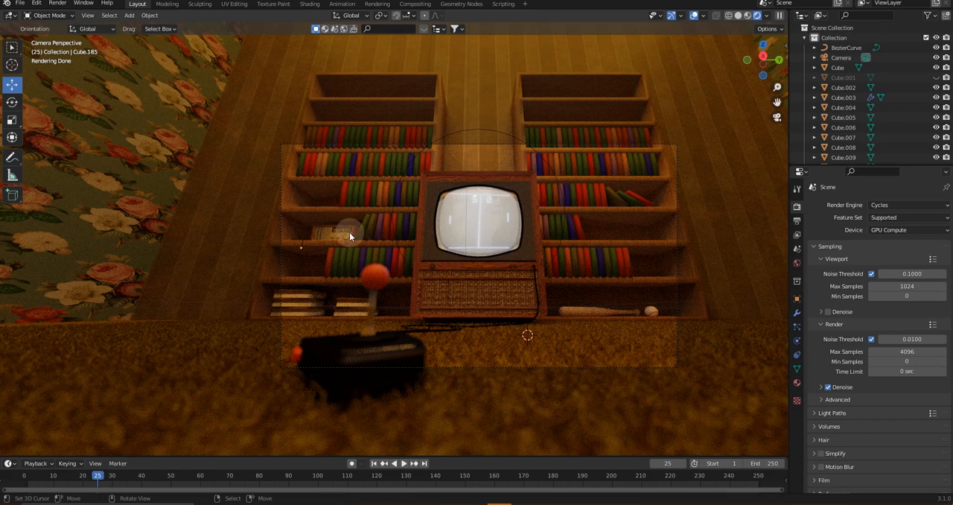
Select the small radio on the bookshelf among the room's many objects.
{"action": "left_click", "coordinate": [340, 237]}
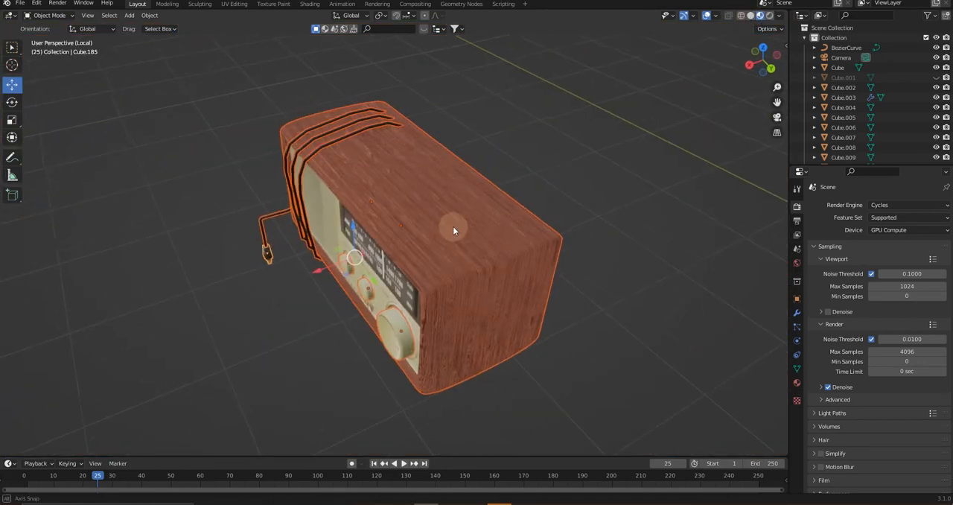
Orbit around the radio isolated in Local View.
{"action": "left_click_drag", "start_coordinate": [454, 231], "coordinate": [459, 253]}
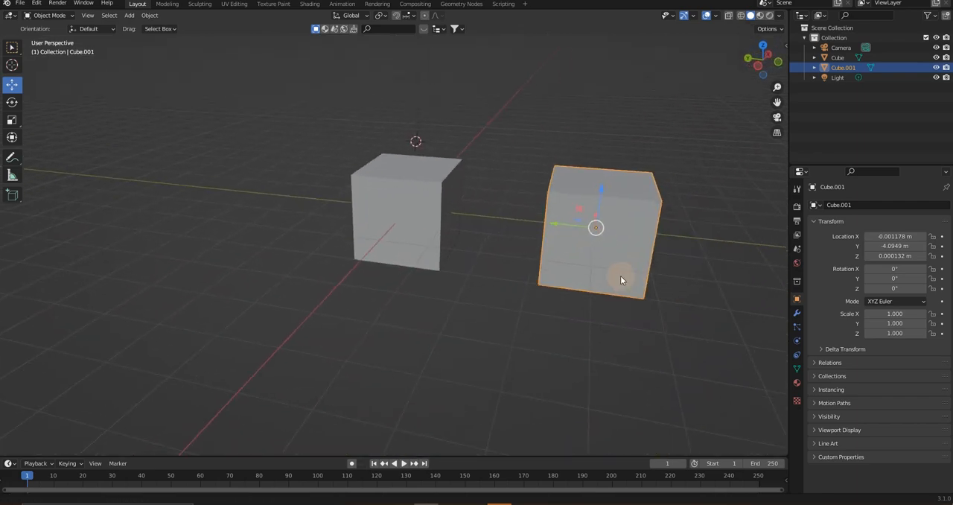
{"action": "left_click_drag", "start_coordinate": [622, 280], "coordinate": [512, 298]}
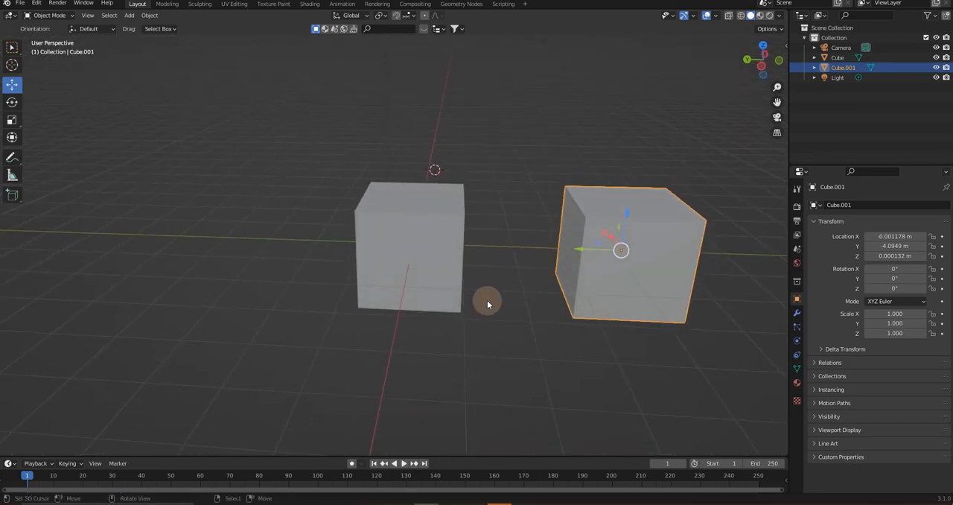
{"action": "left_click_drag", "start_coordinate": [488, 303], "coordinate": [469, 310]}
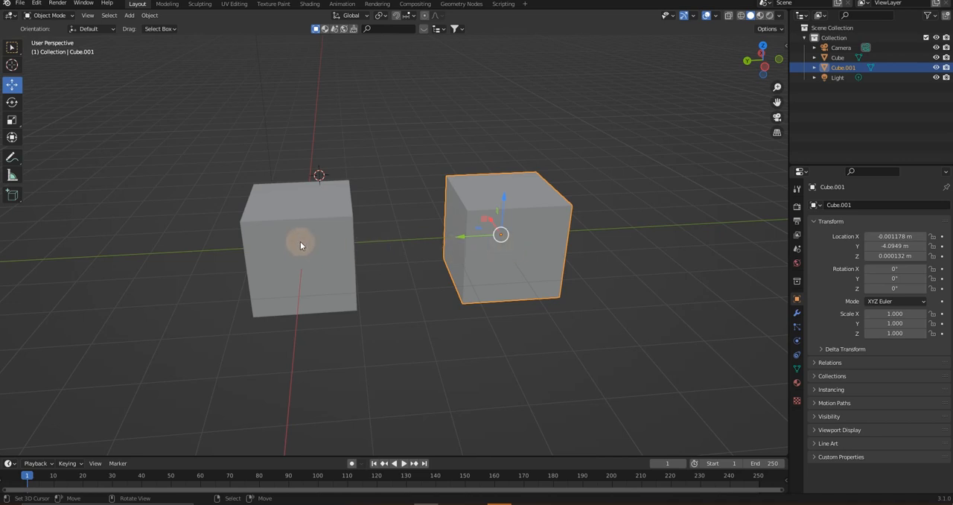
{"action": "left_click", "coordinate": [297, 246]}
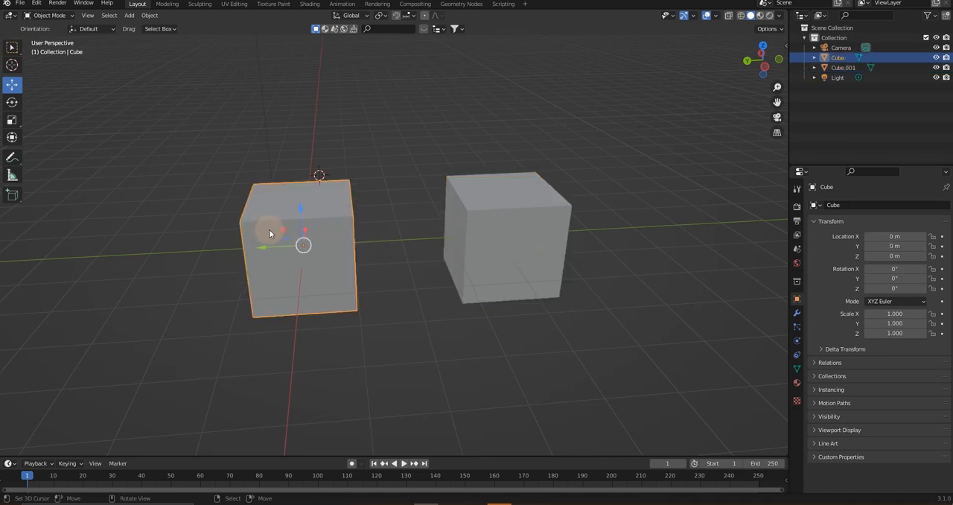
{"action": "mouse_move", "coordinate": [474, 226]}
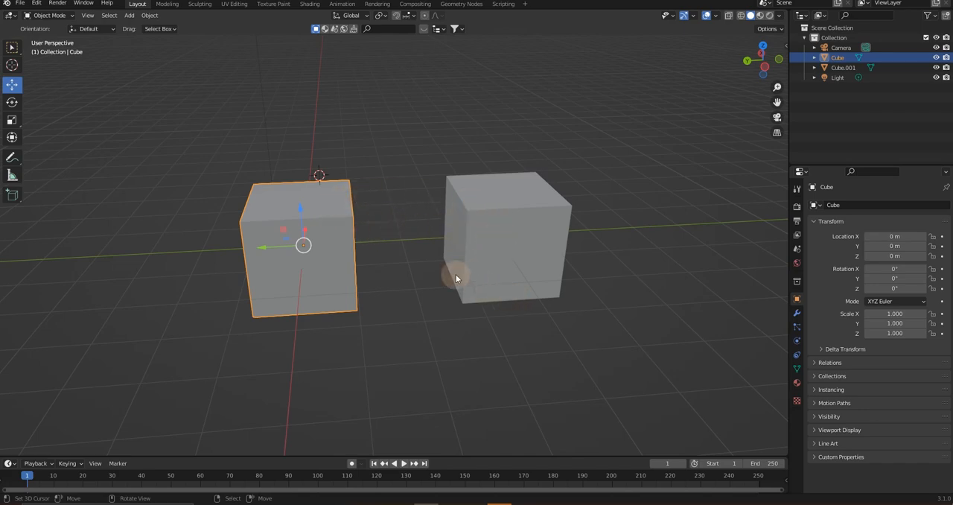
{"action": "left_click", "coordinate": [506, 235]}
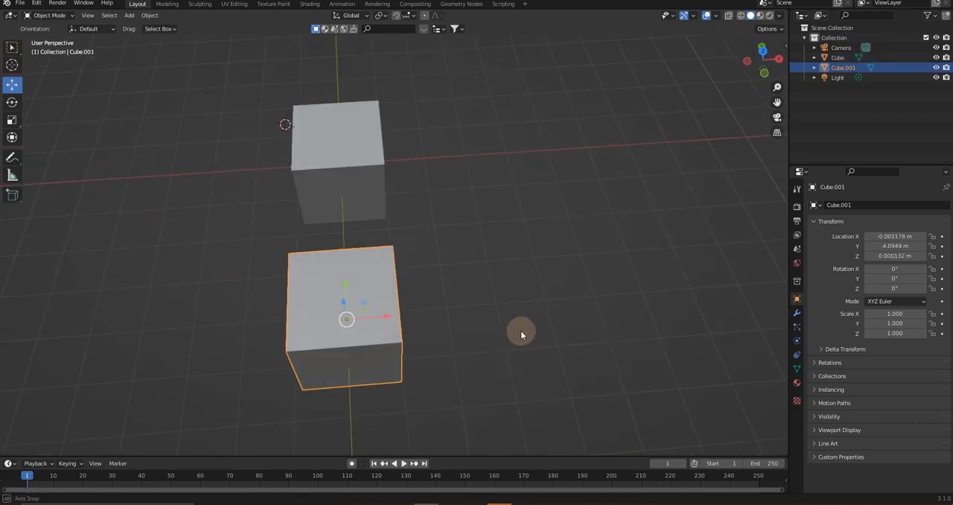
{"action": "left_click_drag", "start_coordinate": [521, 335], "coordinate": [572, 321]}
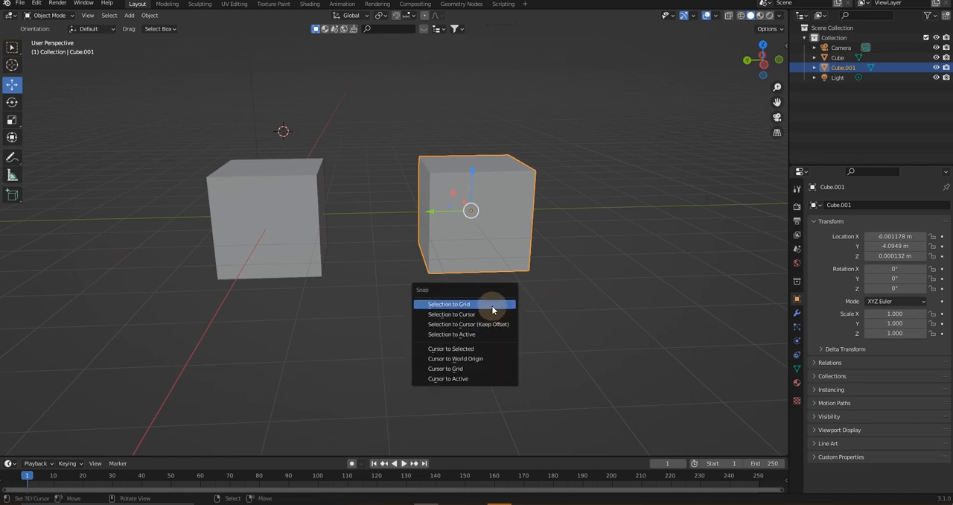
{"action": "mouse_move", "coordinate": [468, 324]}
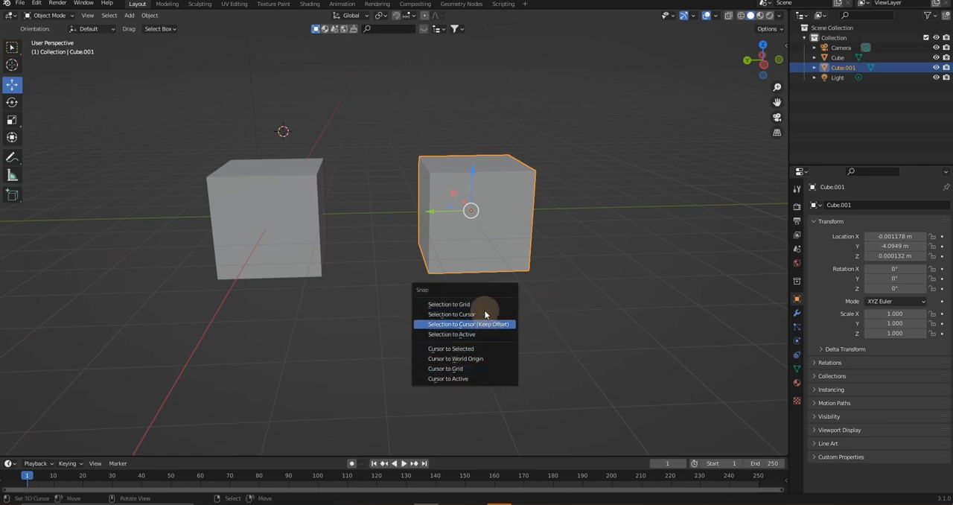
Snap Cube.001 to the grid with Selection to Grid so it lands at 0, -4, 0.
{"action": "left_click", "coordinate": [468, 324]}
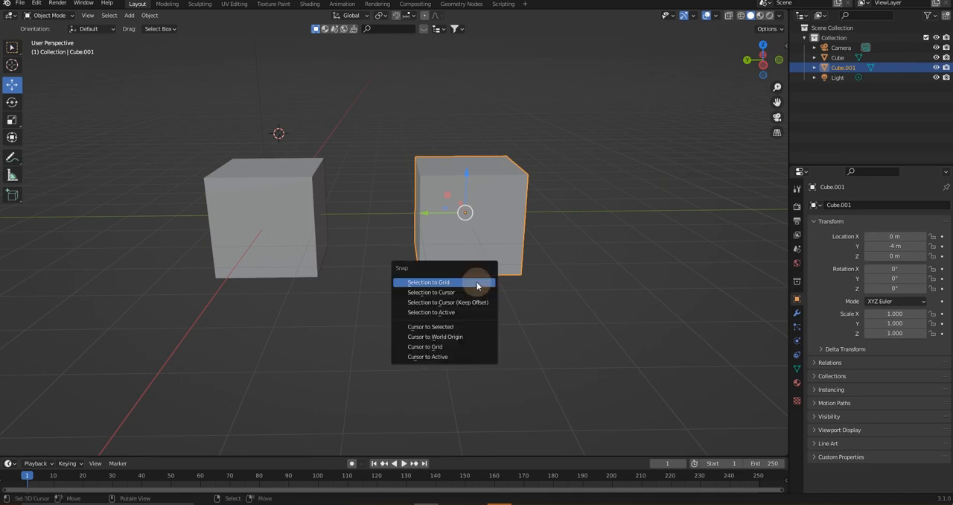
{"action": "left_click", "coordinate": [429, 281]}
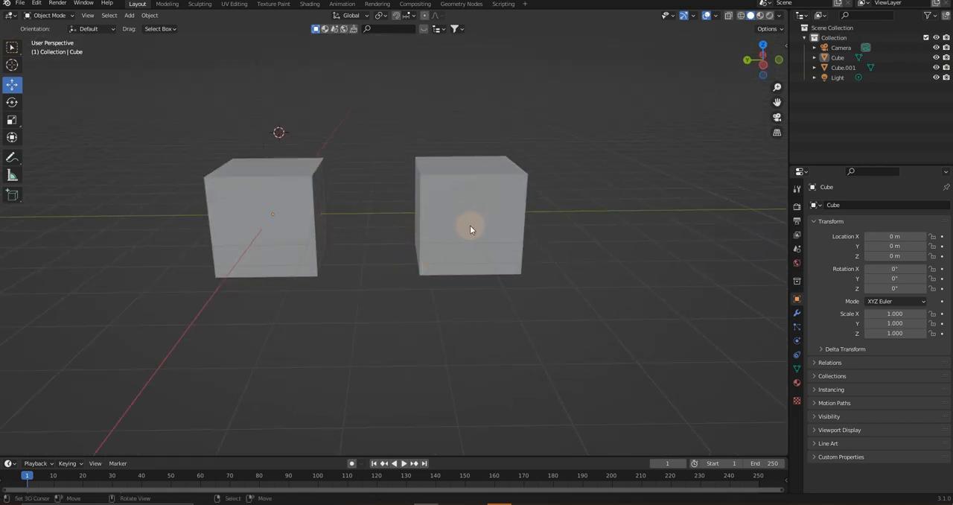
Select Cube.001, enter Edit Mode and call the snap menu to place the 3D cursor on a corner vertex.
{"action": "left_click", "coordinate": [471, 230]}
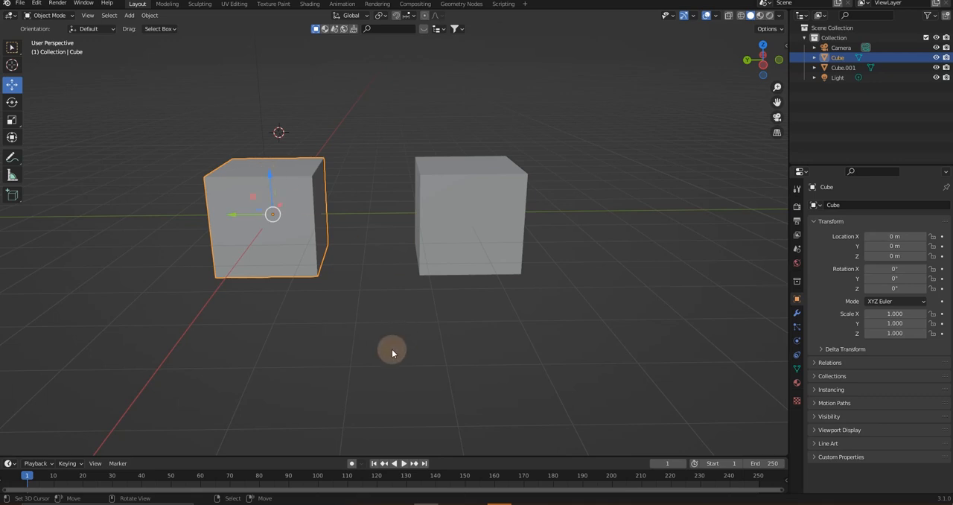
{"action": "left_click", "coordinate": [469, 216]}
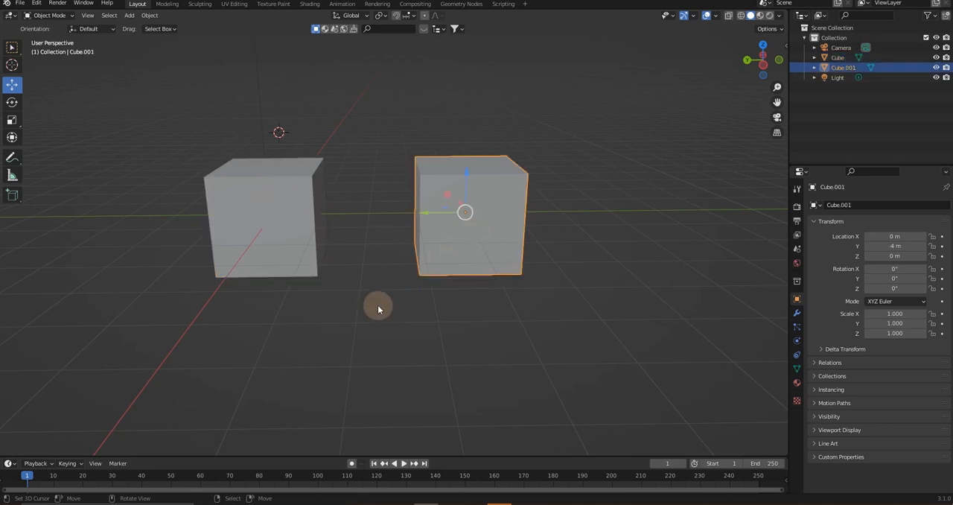
{"action": "mouse_move", "coordinate": [328, 225]}
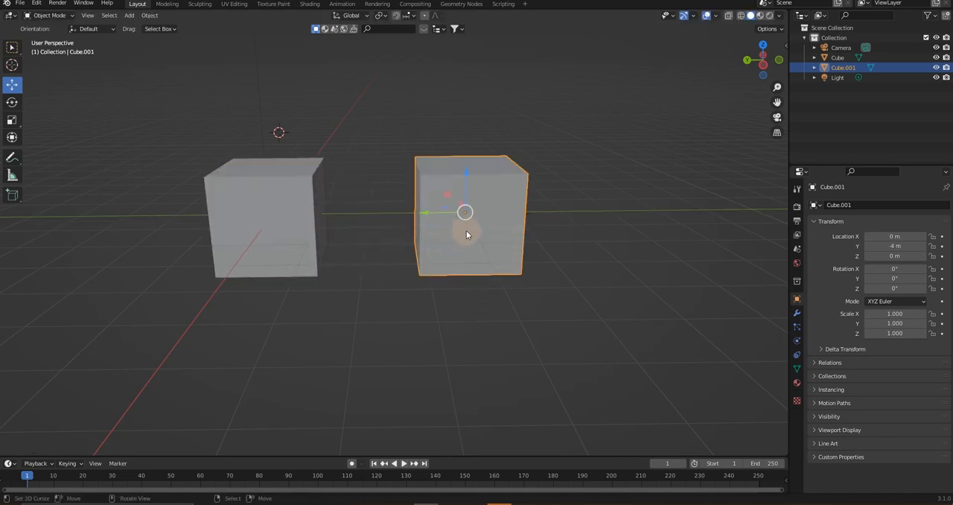
{"action": "key", "text": "Tab"}
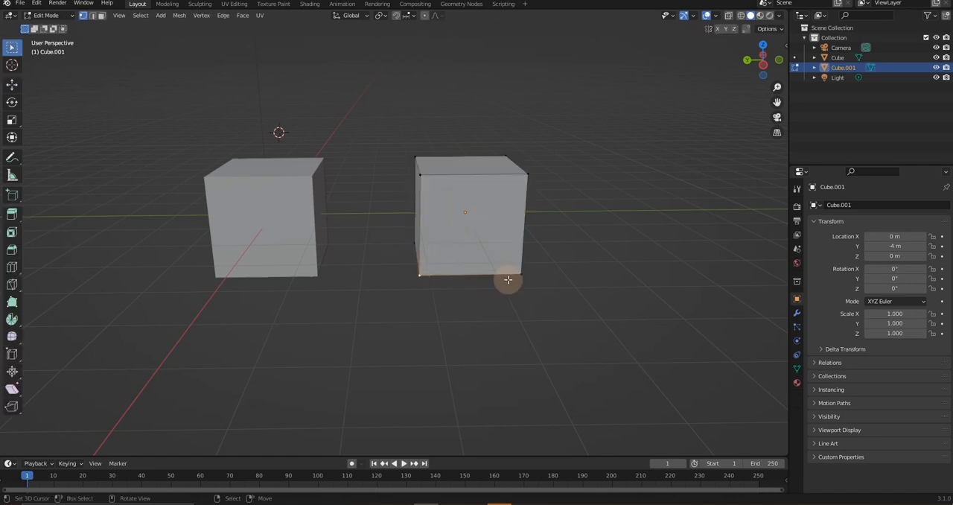
{"action": "key", "text": "shift+s"}
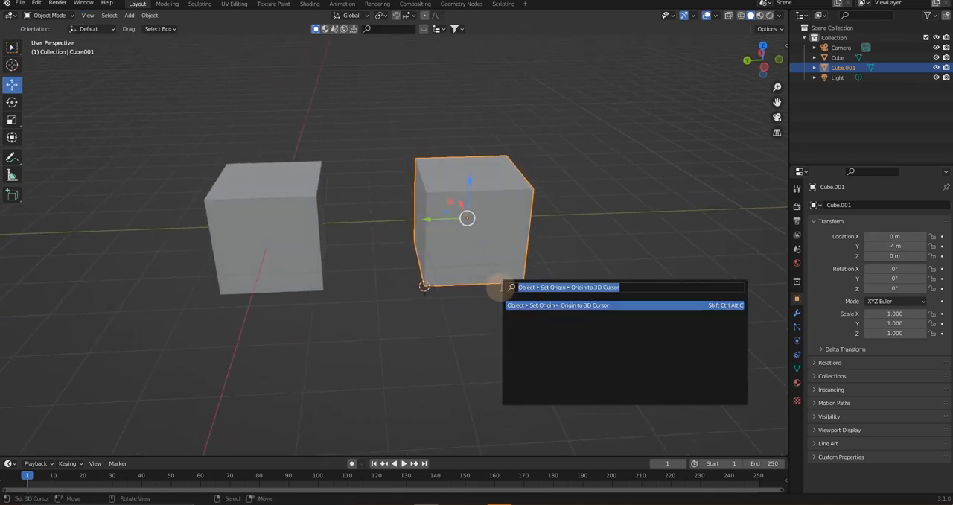
Set Cube.001's origin to the 3D cursor and move it so the corner snaps to the grid.
{"action": "left_click", "coordinate": [557, 304]}
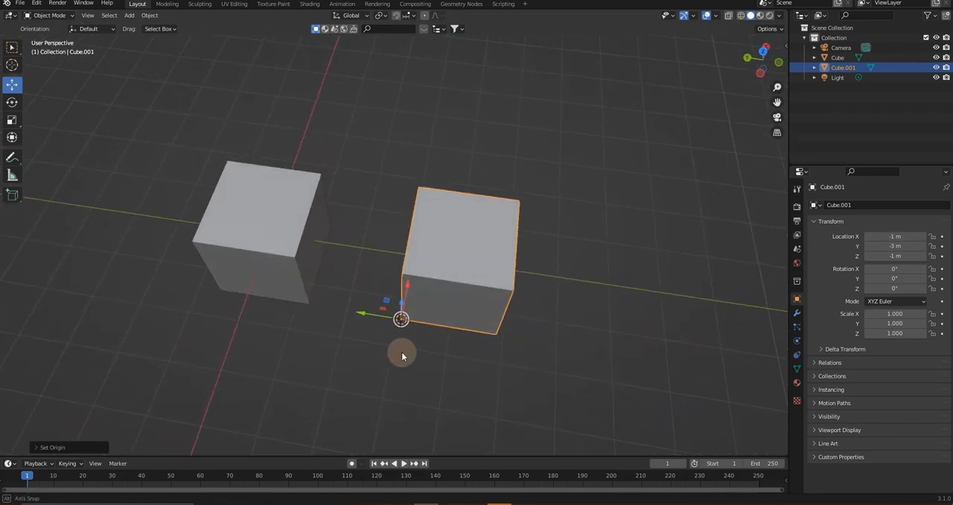
{"action": "left_click_drag", "start_coordinate": [402, 356], "coordinate": [429, 327]}
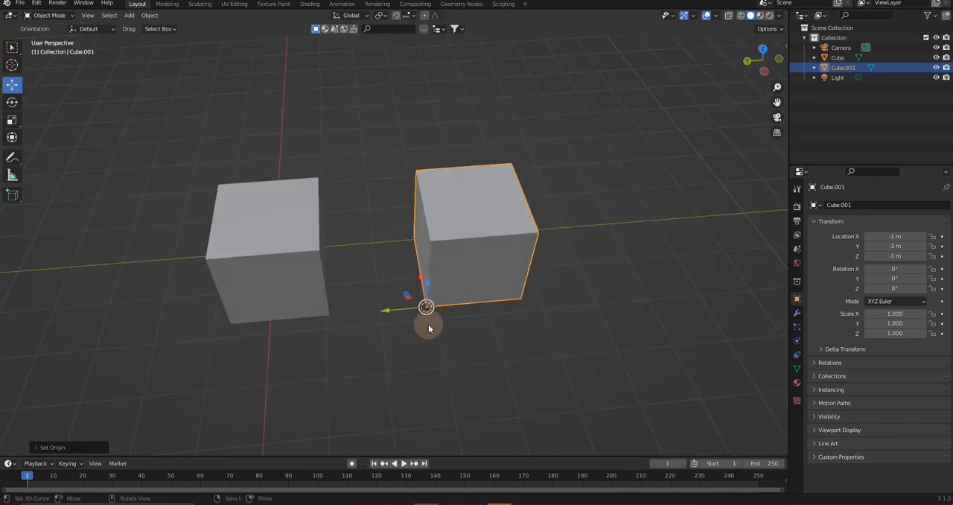
{"action": "mouse_move", "coordinate": [462, 393]}
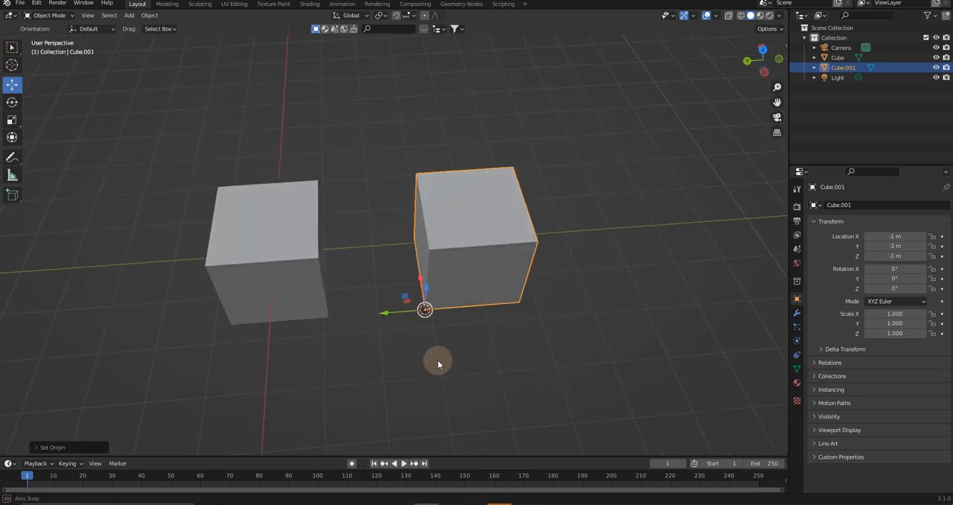
{"action": "left_click_drag", "start_coordinate": [438, 363], "coordinate": [253, 279]}
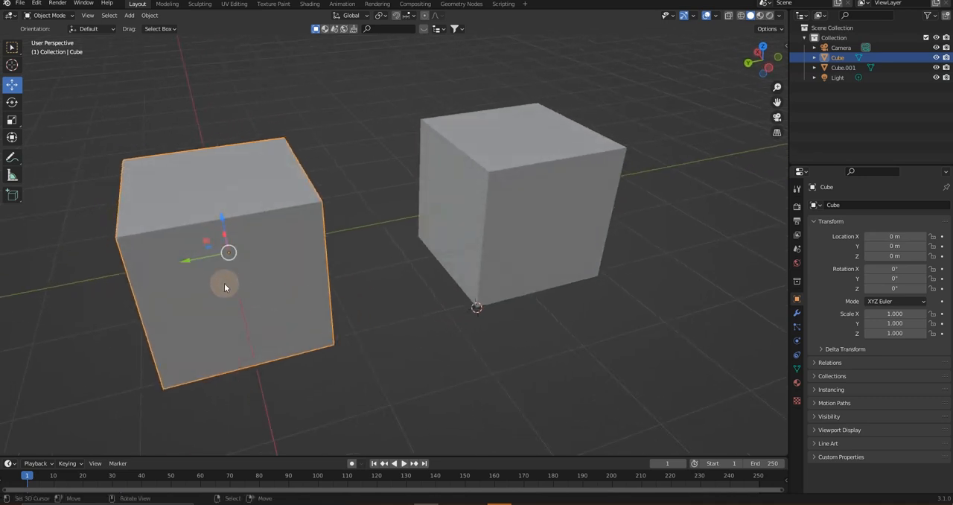
Vertex-snap Cube.001 onto Cube's top corner so they stack, then move to the single-cube scene.
{"action": "key", "text": "Tab"}
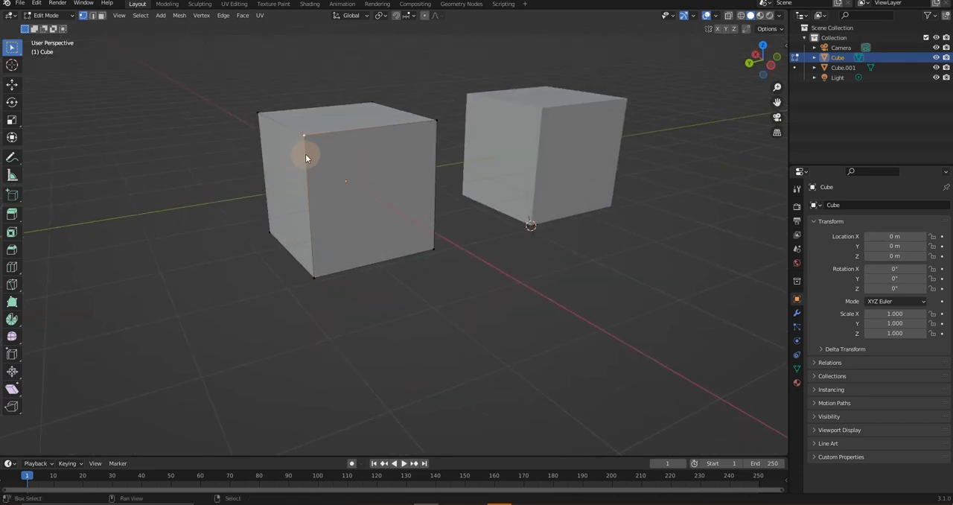
{"action": "key", "text": "Tab"}
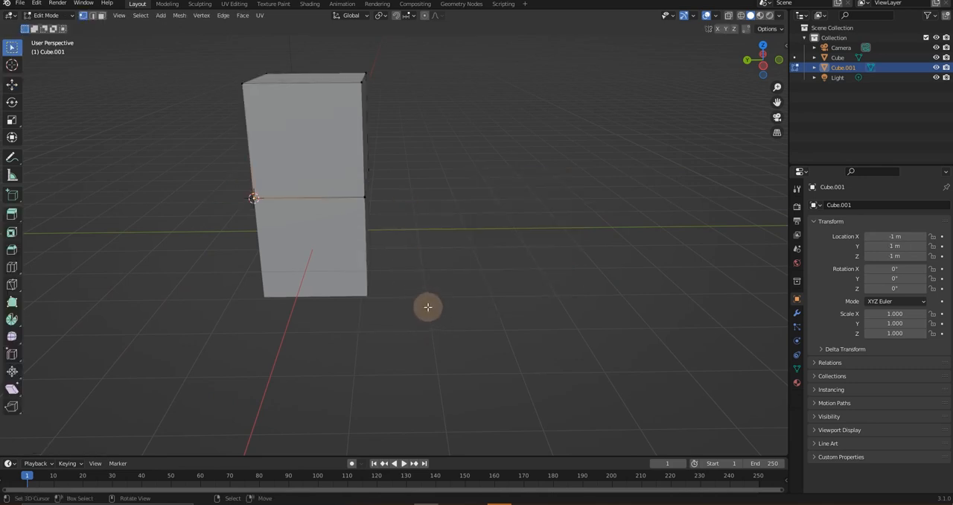
{"action": "left_click_drag", "start_coordinate": [428, 306], "coordinate": [450, 220]}
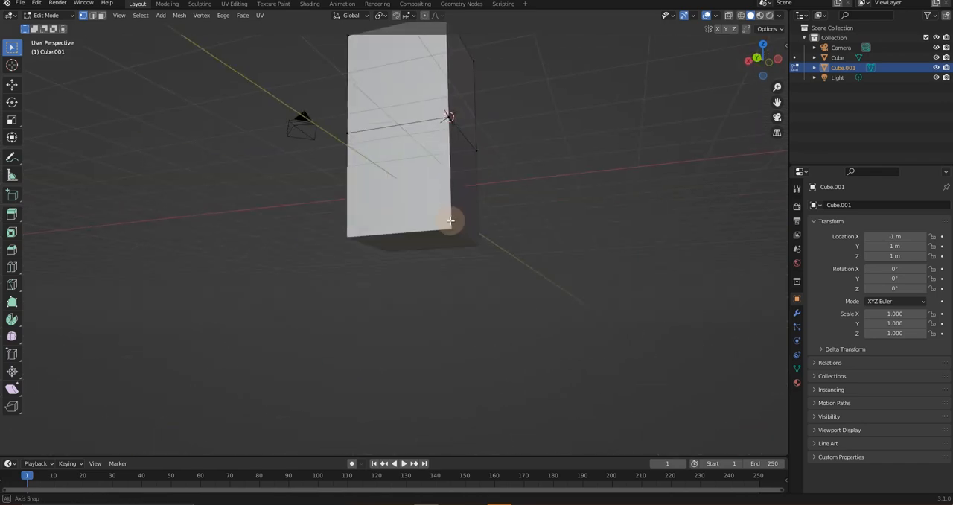
{"action": "left_click_drag", "start_coordinate": [450, 220], "coordinate": [357, 266]}
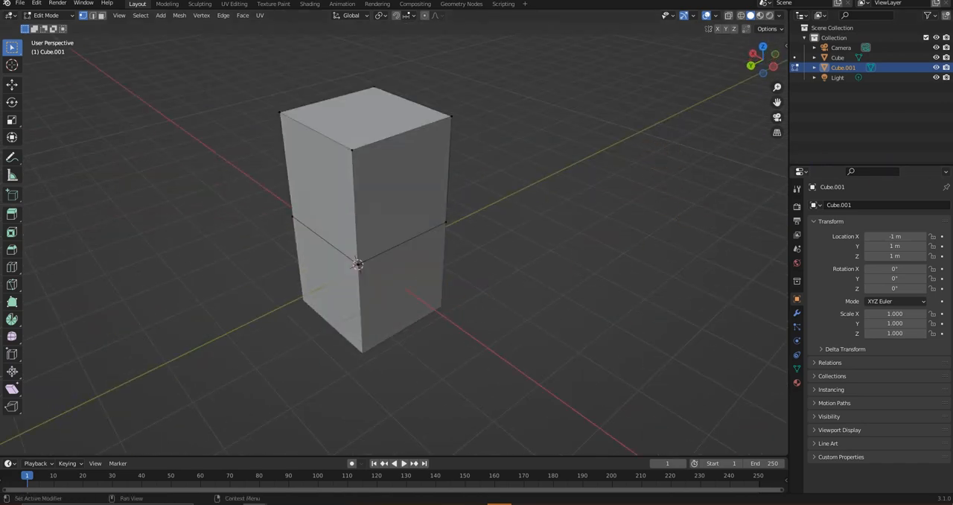
{"action": "key", "text": "Tab"}
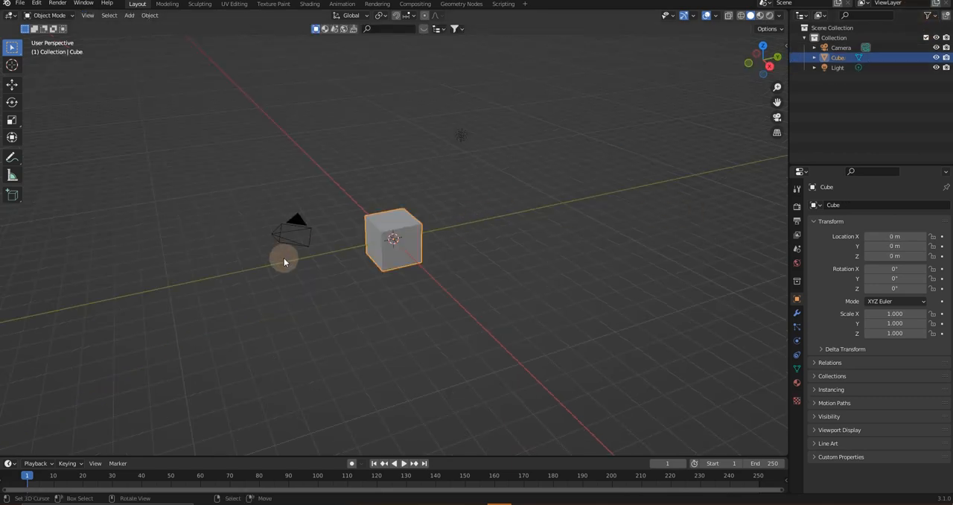
Select the camera standing beside the single cube.
{"action": "left_click", "coordinate": [295, 227]}
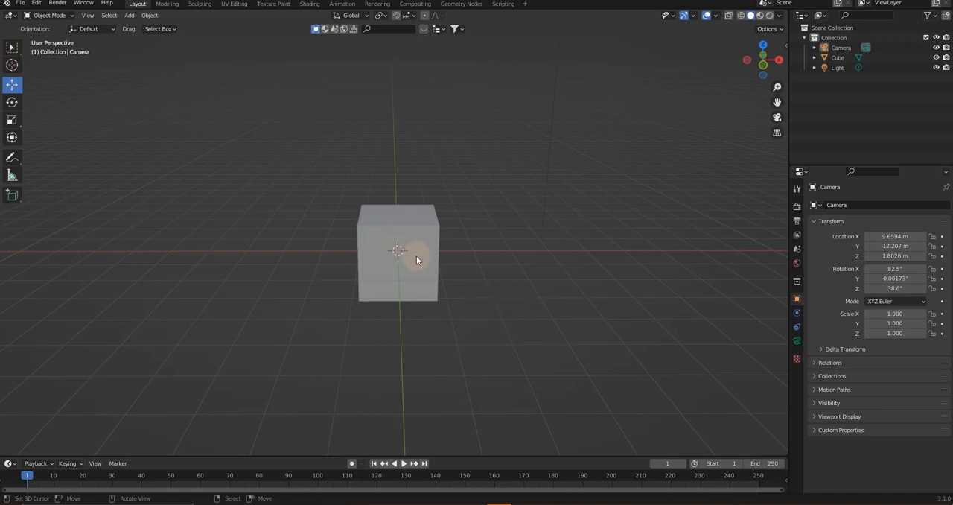
{"action": "left_click_drag", "start_coordinate": [417, 261], "coordinate": [495, 271]}
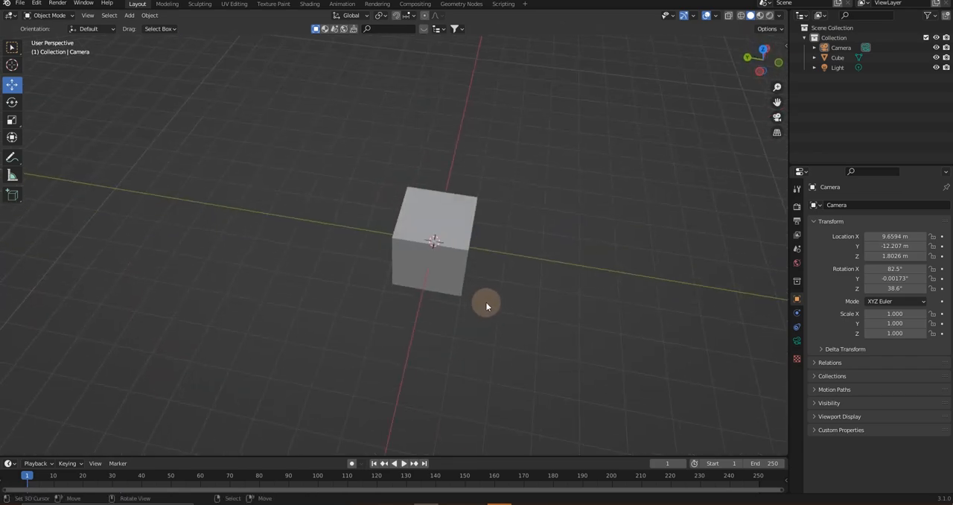
{"action": "left_click_drag", "start_coordinate": [488, 306], "coordinate": [334, 297]}
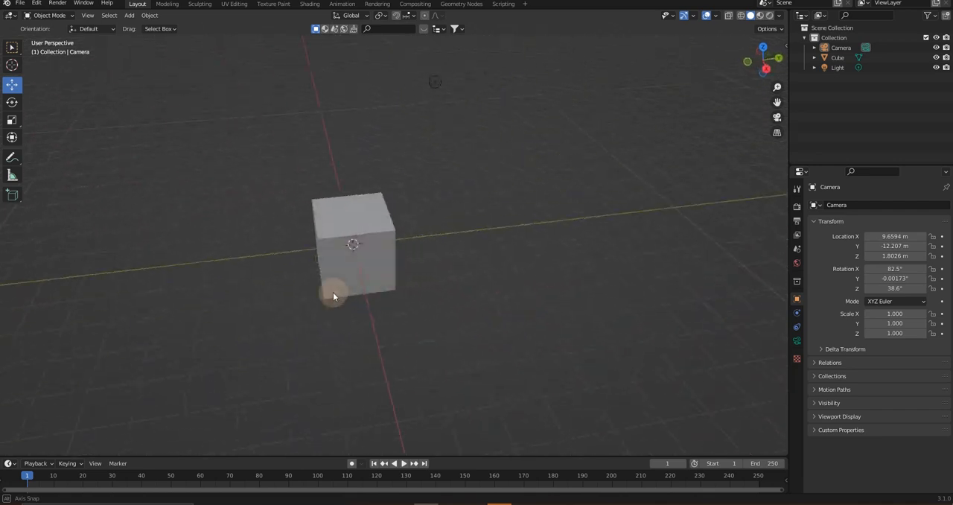
{"action": "left_click_drag", "start_coordinate": [334, 297], "coordinate": [484, 280]}
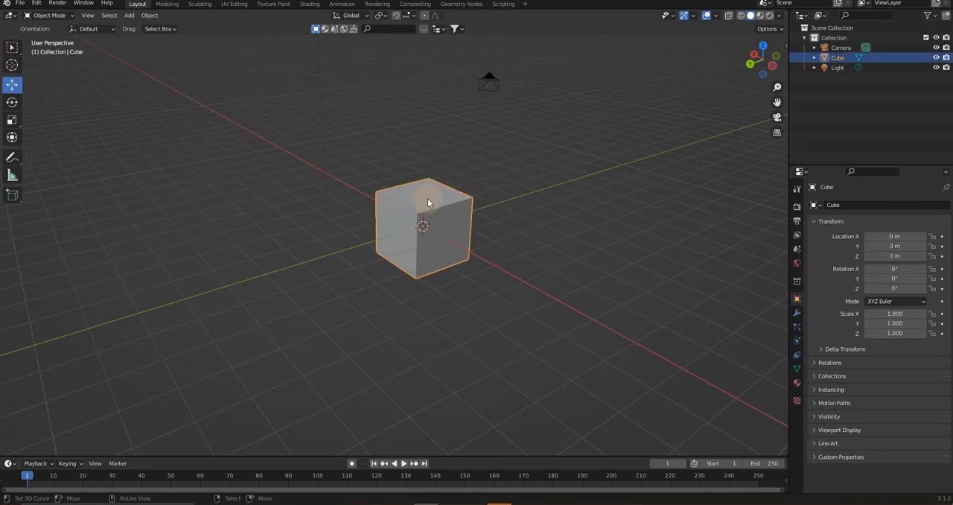
{"action": "left_click", "coordinate": [551, 290]}
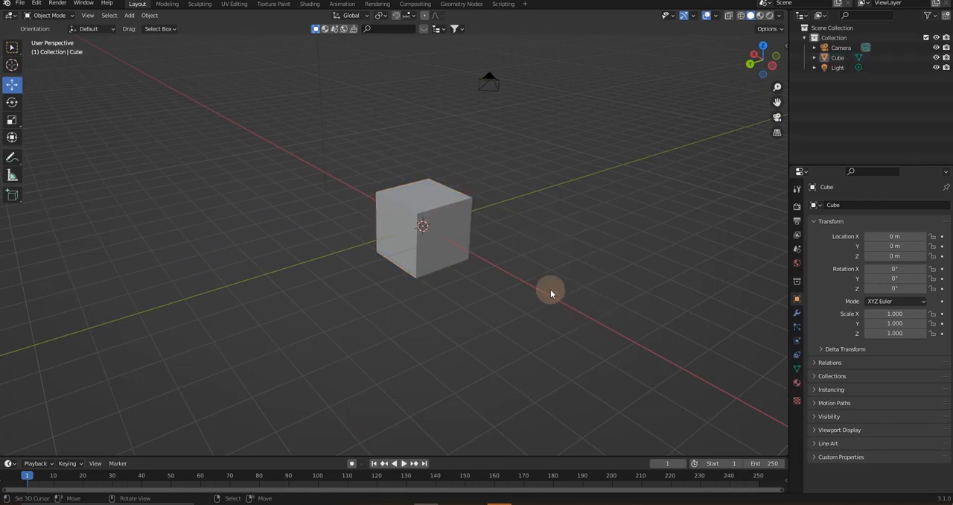
{"action": "left_click_drag", "start_coordinate": [551, 295], "coordinate": [476, 288]}
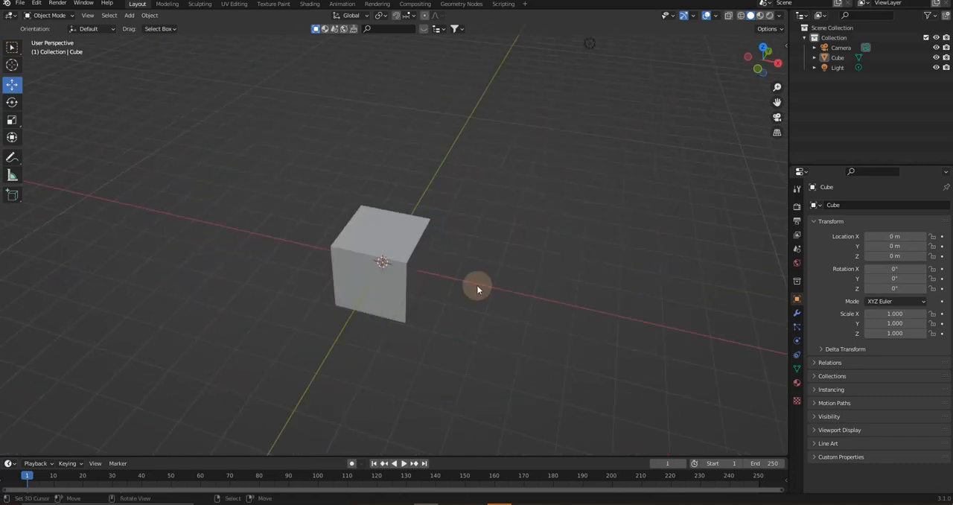
{"action": "left_click_drag", "start_coordinate": [477, 289], "coordinate": [415, 265]}
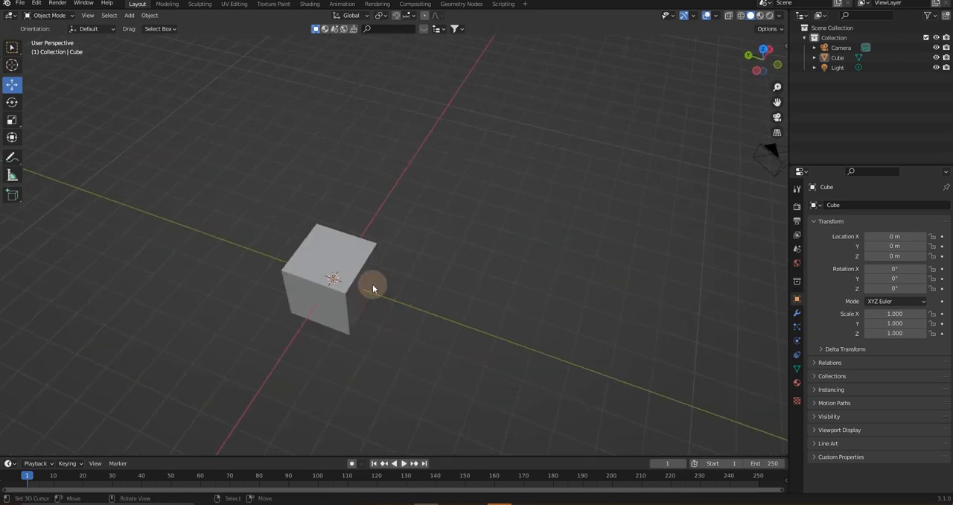
{"action": "mouse_move", "coordinate": [405, 310]}
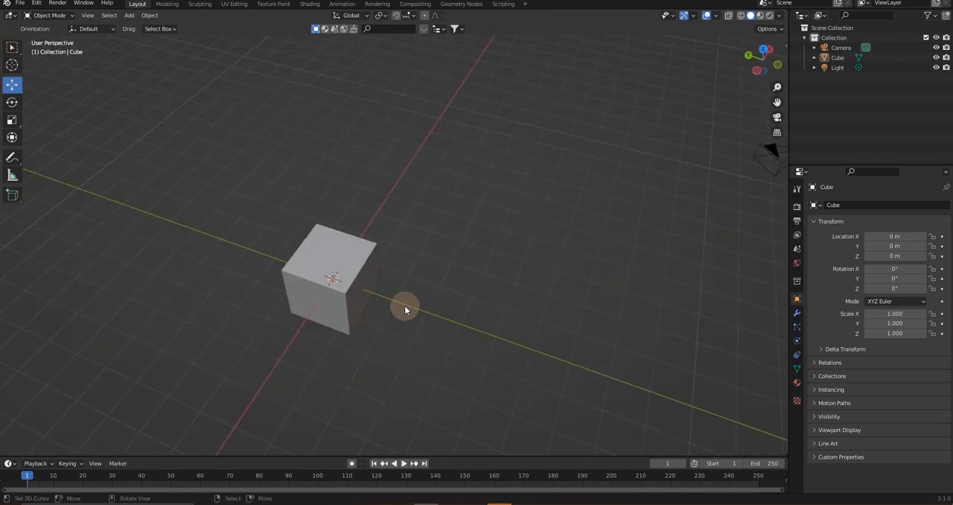